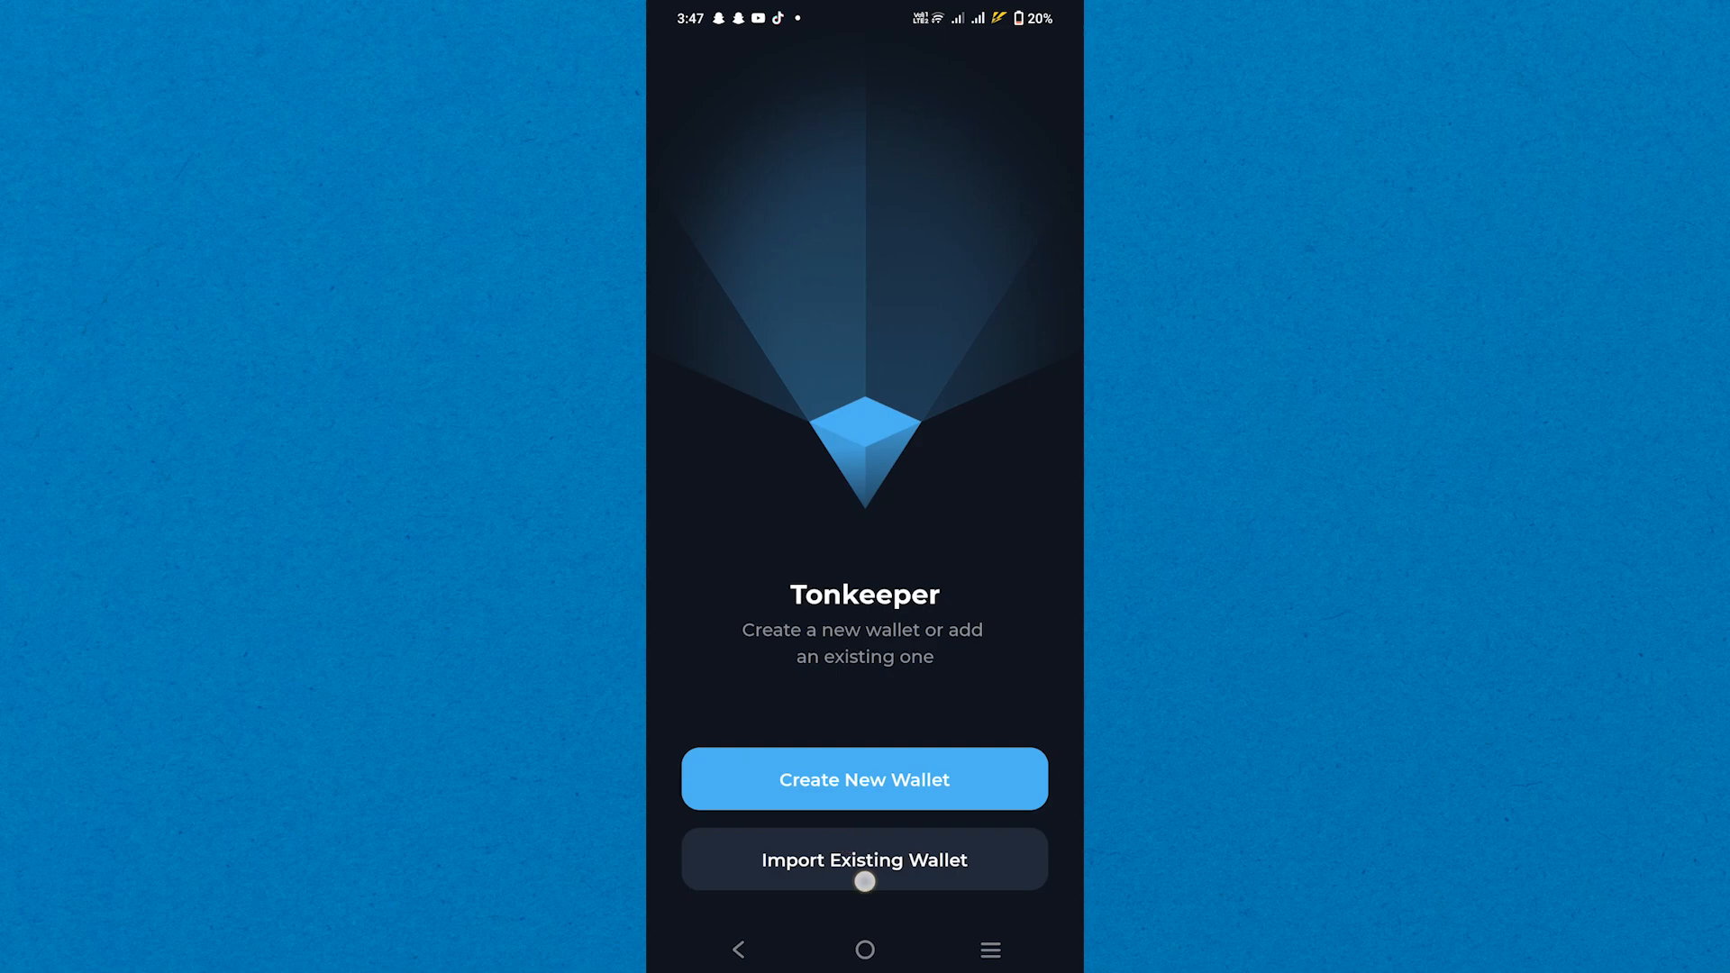
Choose Import Existing Wallet on the Tonkeeper welcome screen
left_click(864, 858)
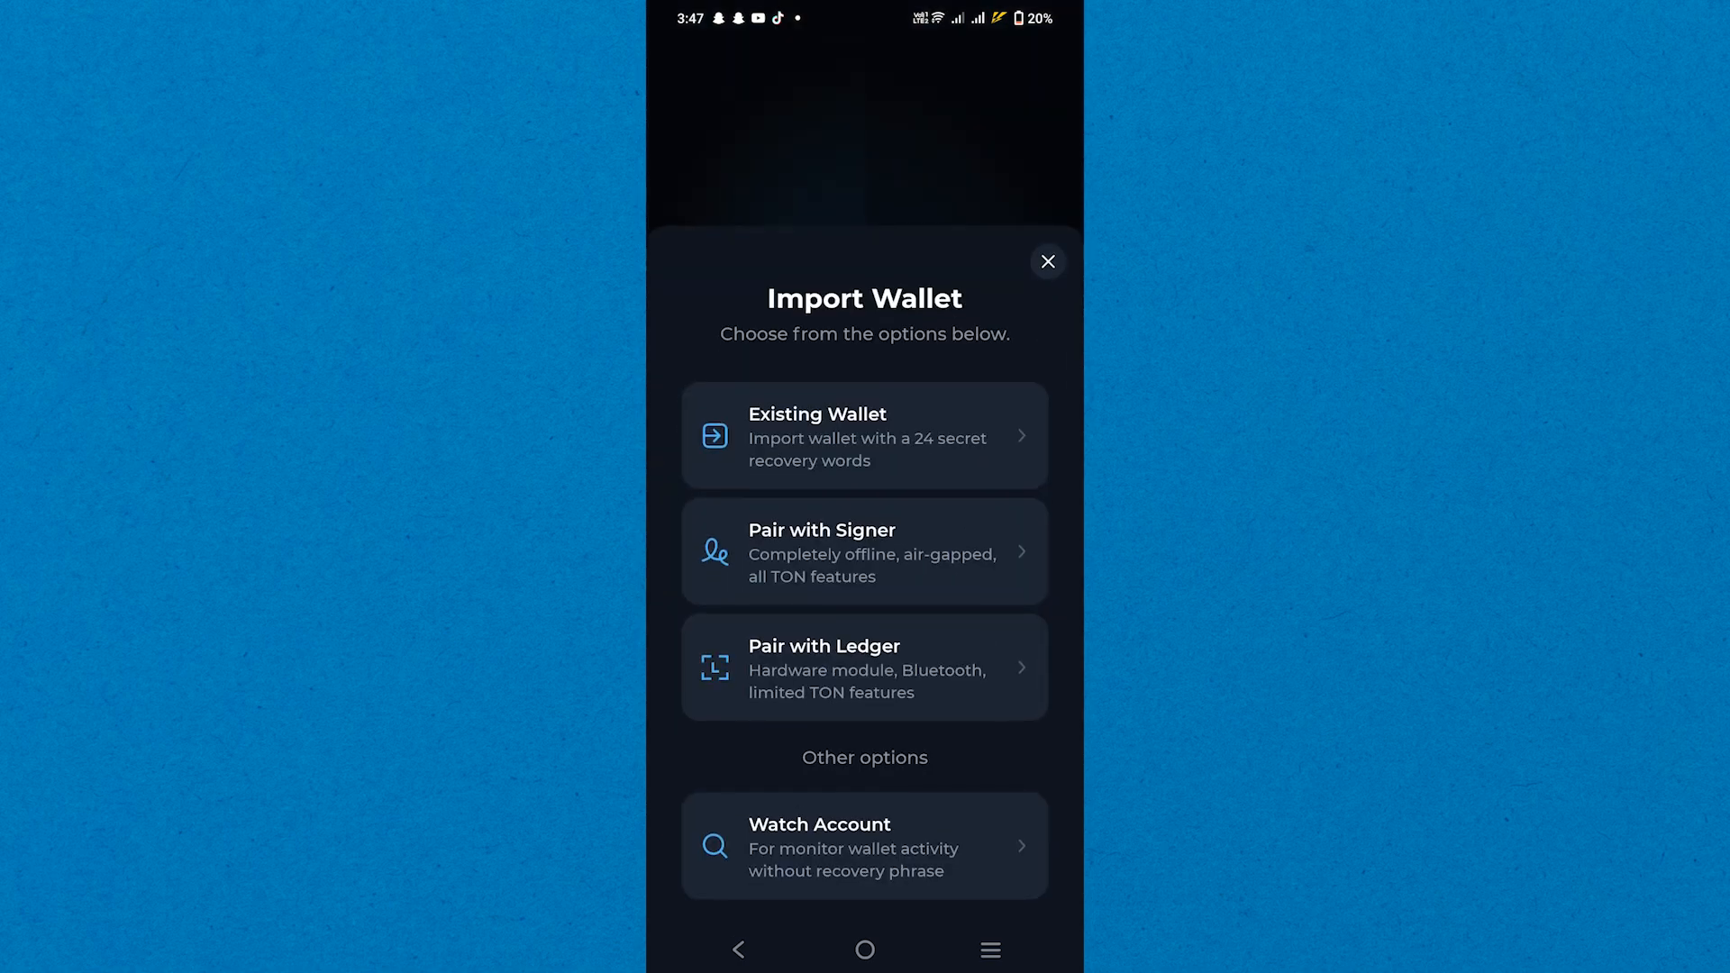
left_click(864, 434)
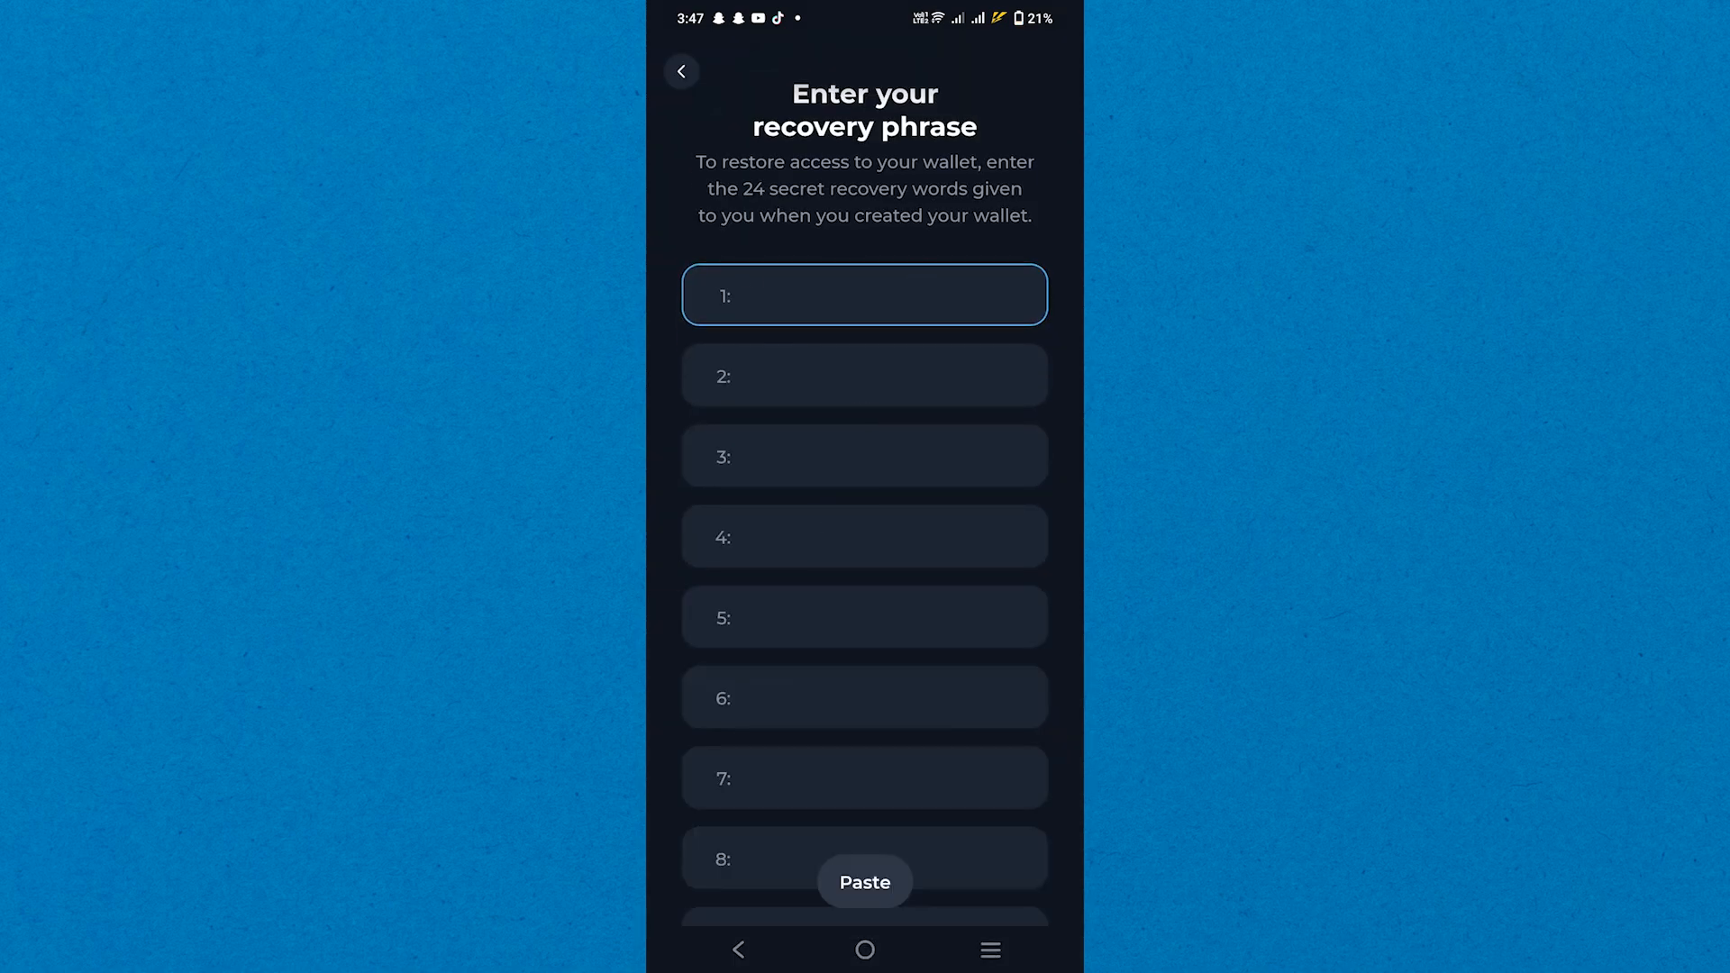
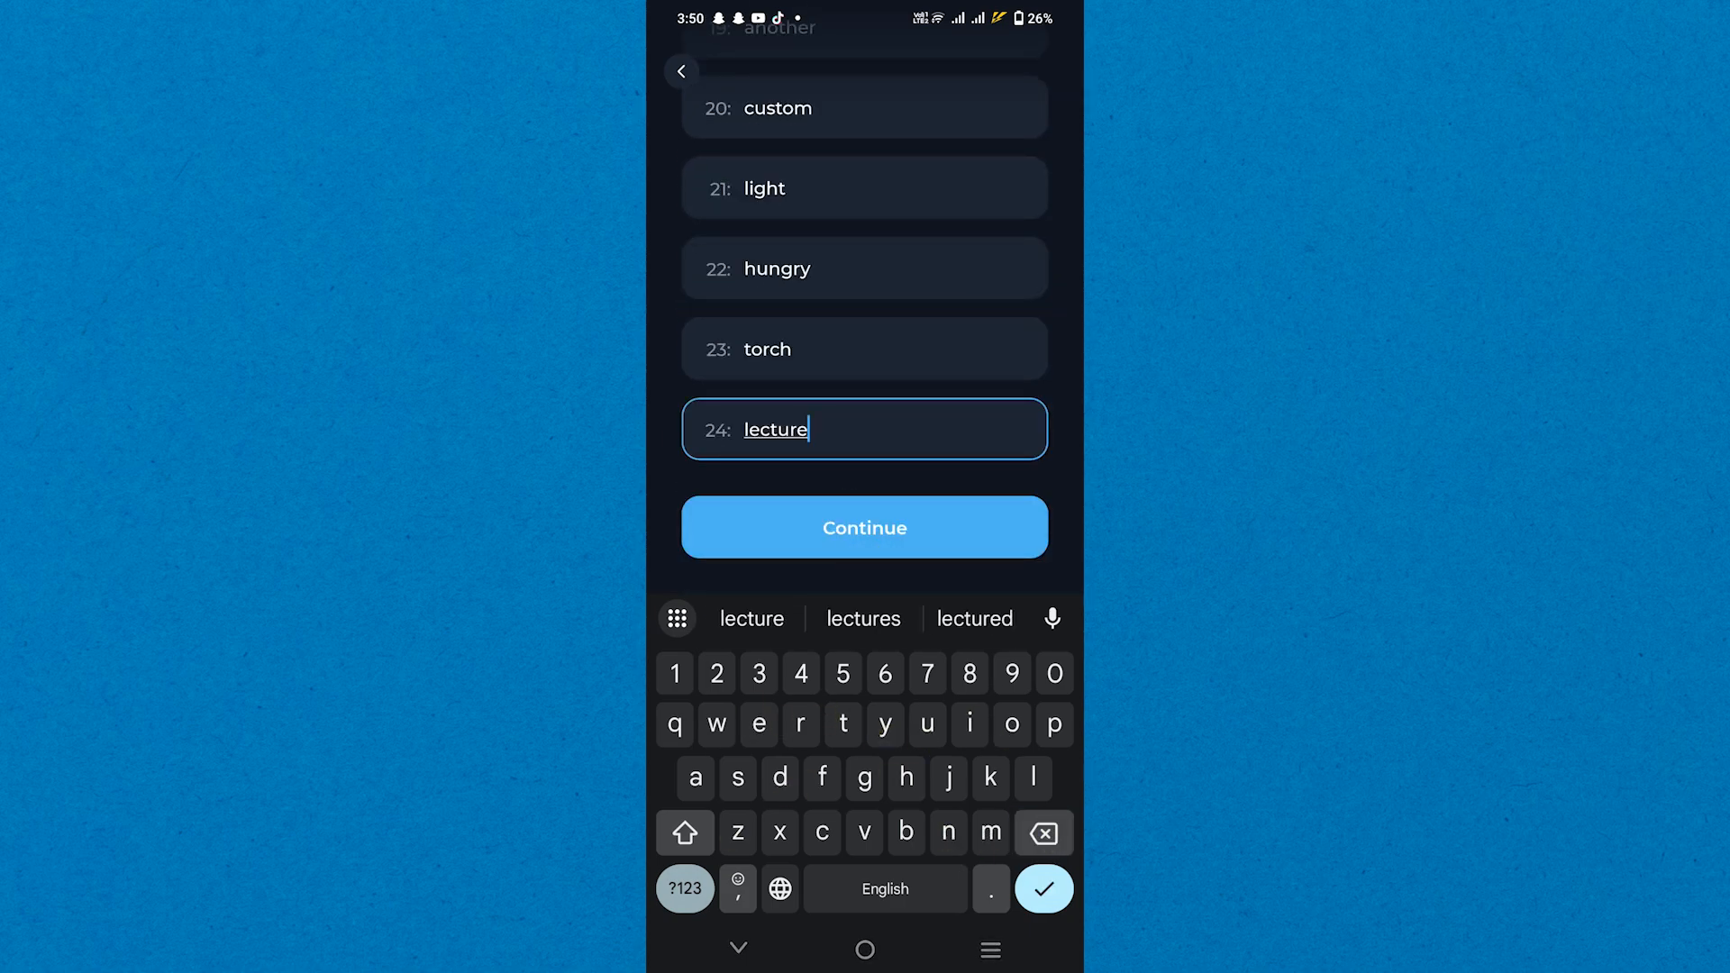
Submit the recovery phrase and postpone notifications to reach the $0 wallet home
left_click(864, 526)
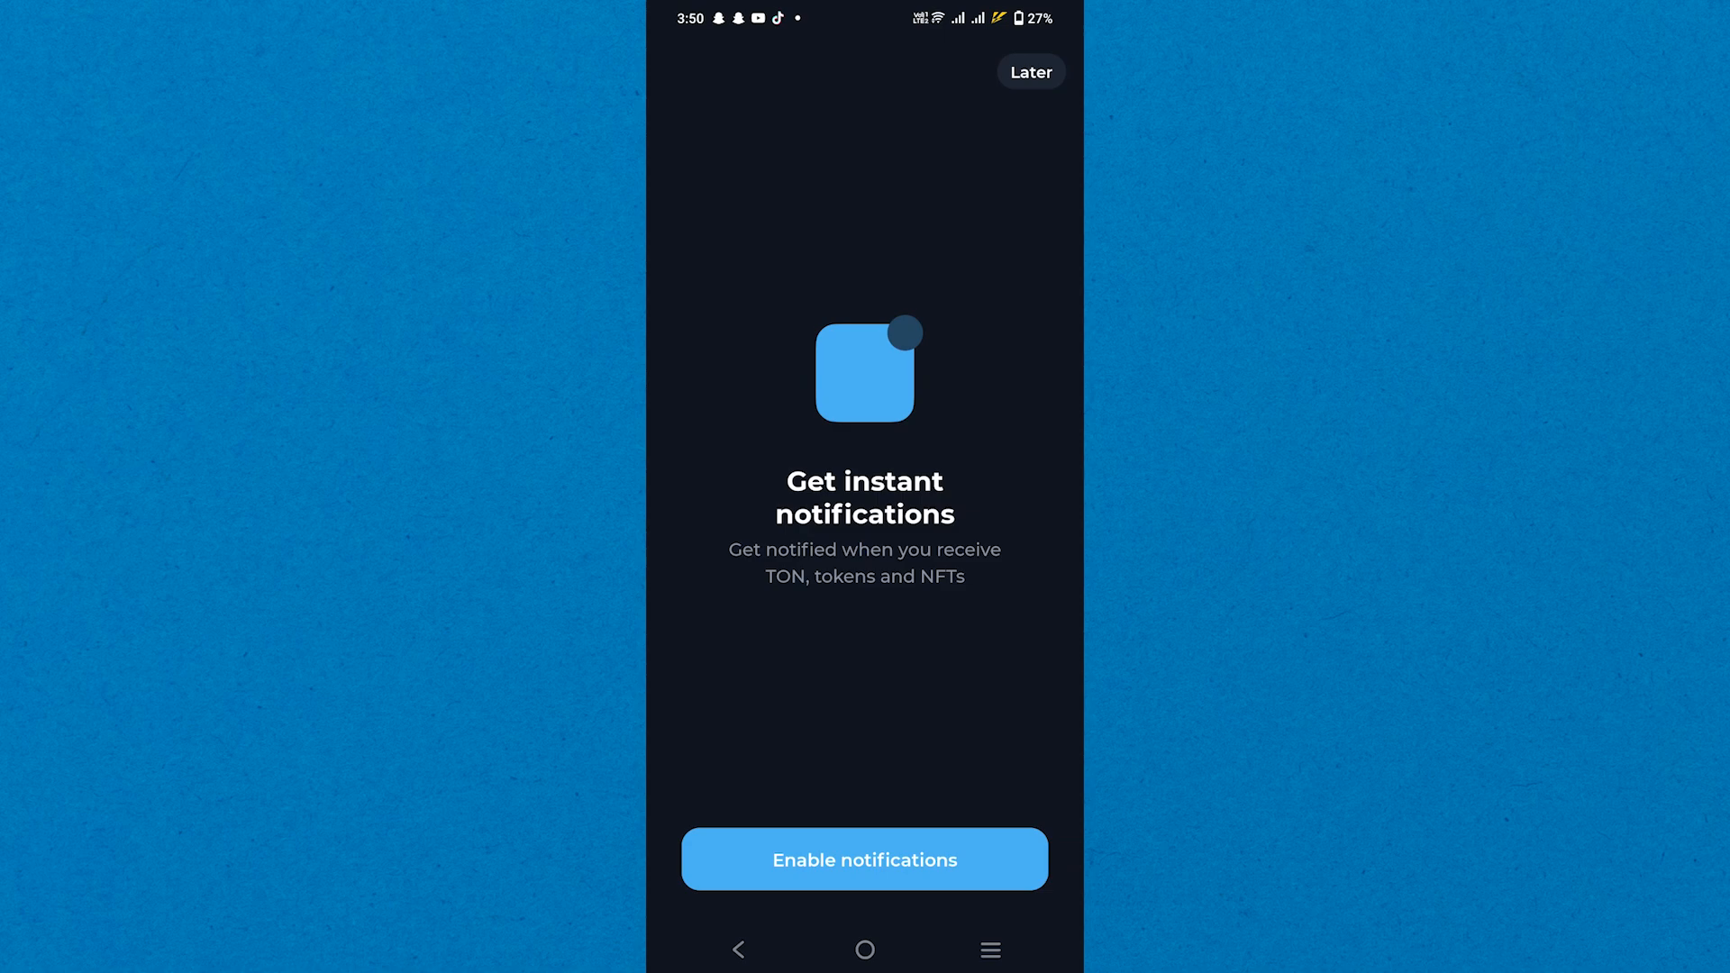
left_click(1029, 72)
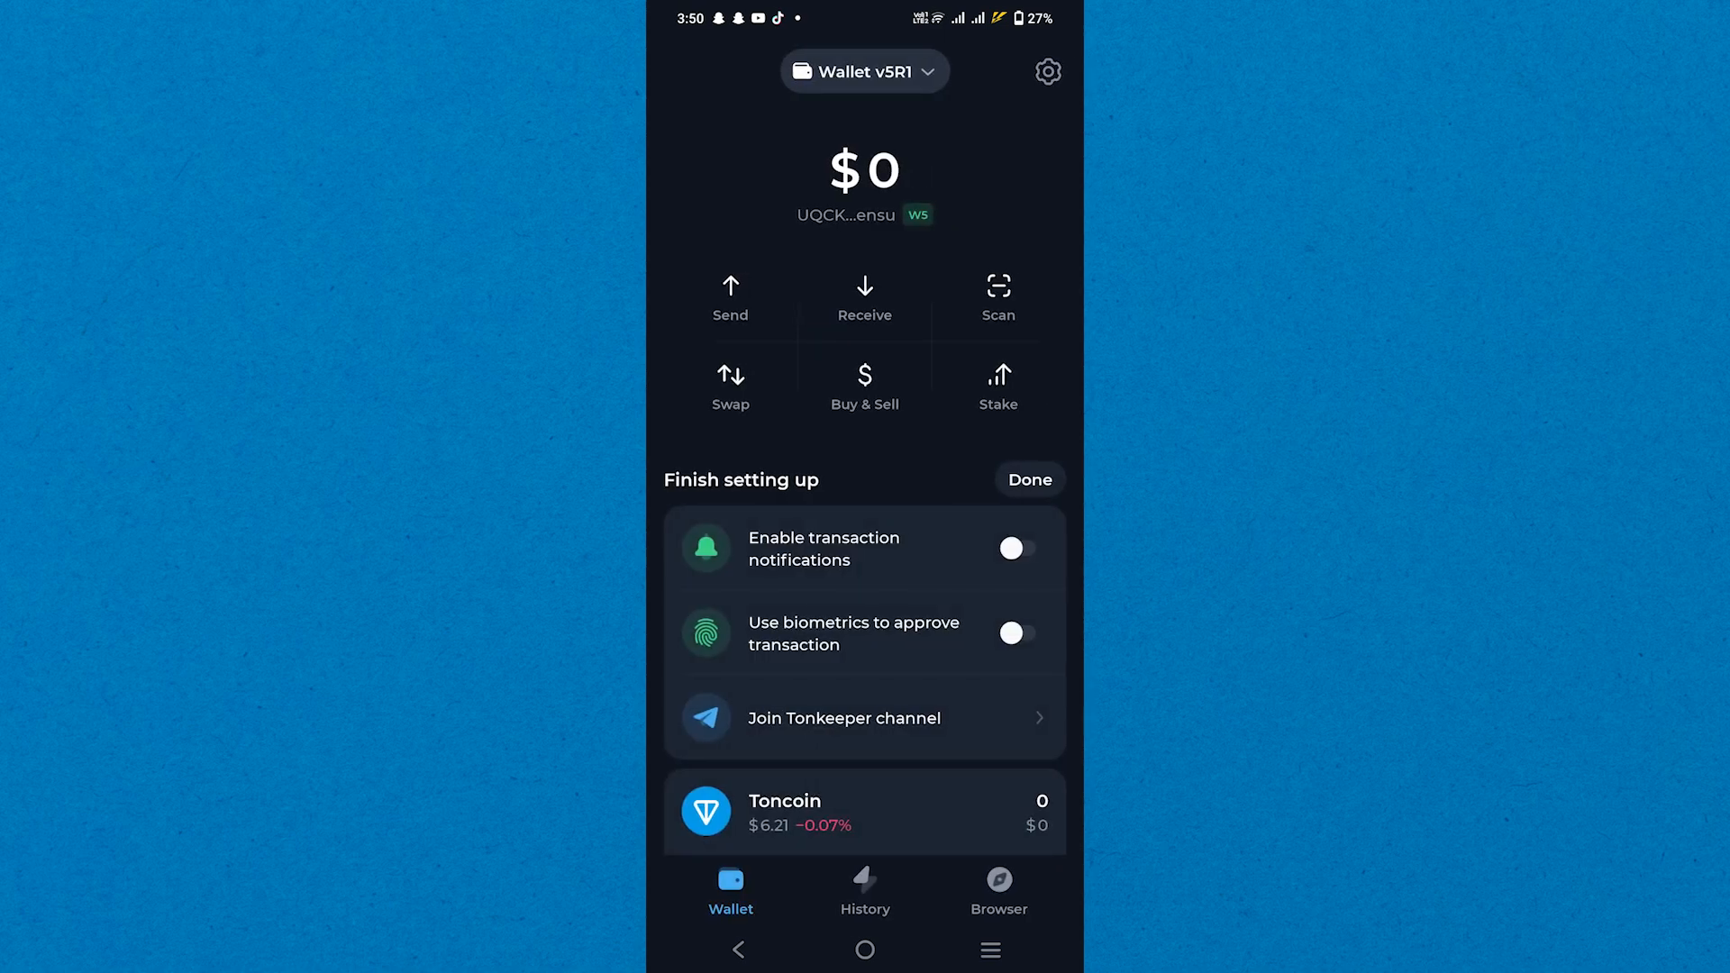